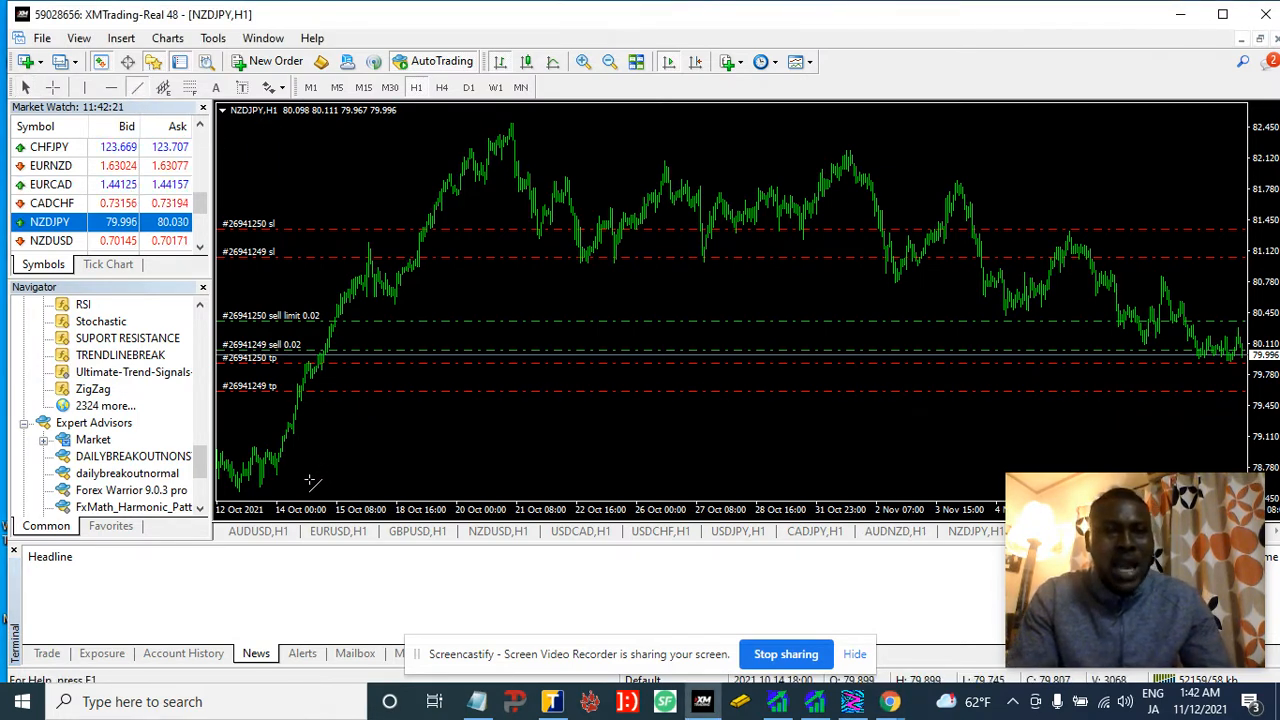
# Draw a white rising trend line from the low up to the chart's peak.
pyautogui.moveTo(278, 470); pyautogui.dragTo(584, 104)
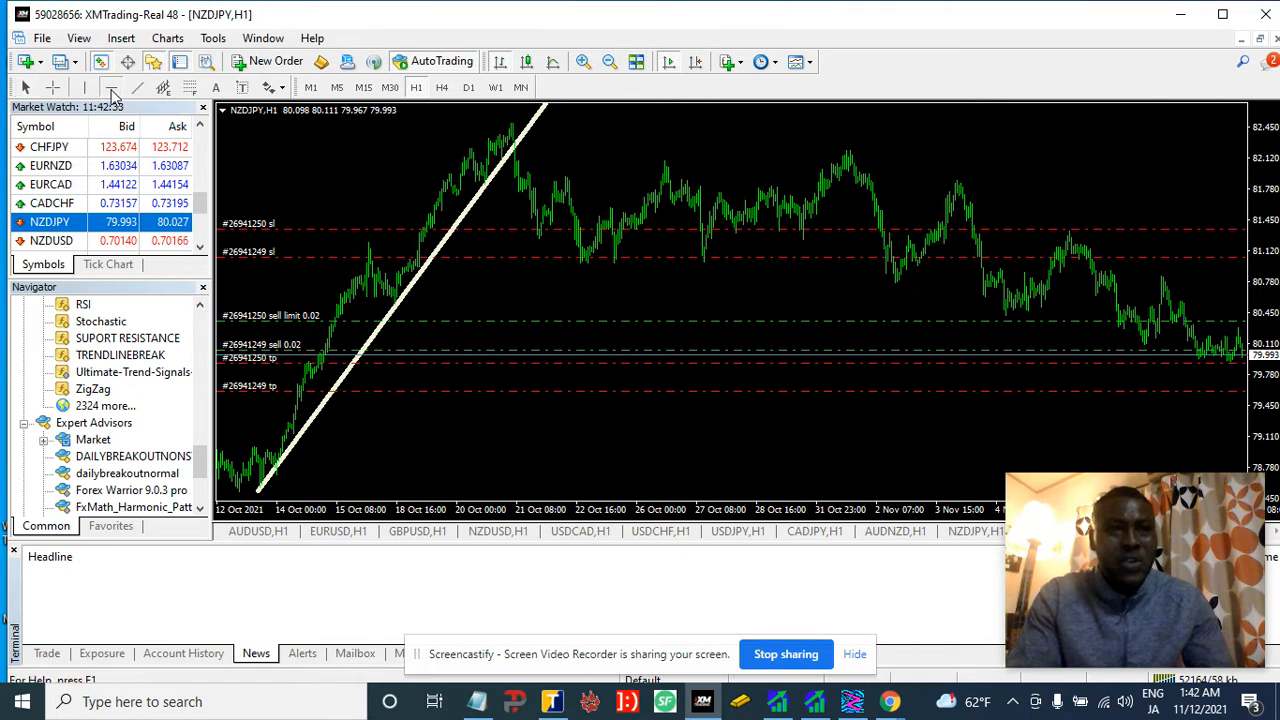
pyautogui.moveTo(424, 216)
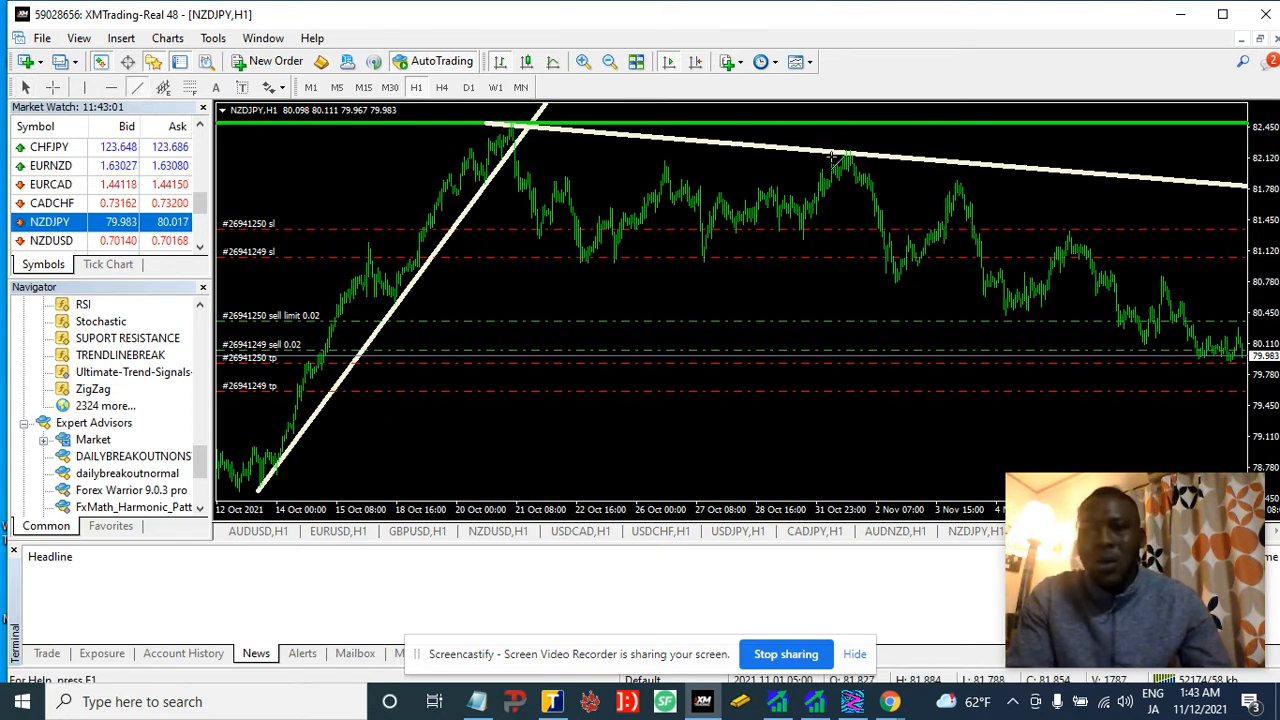
# Draw a second falling white trend line along the recent lower highs.
pyautogui.moveTo(844, 160); pyautogui.dragTo(1060, 230)
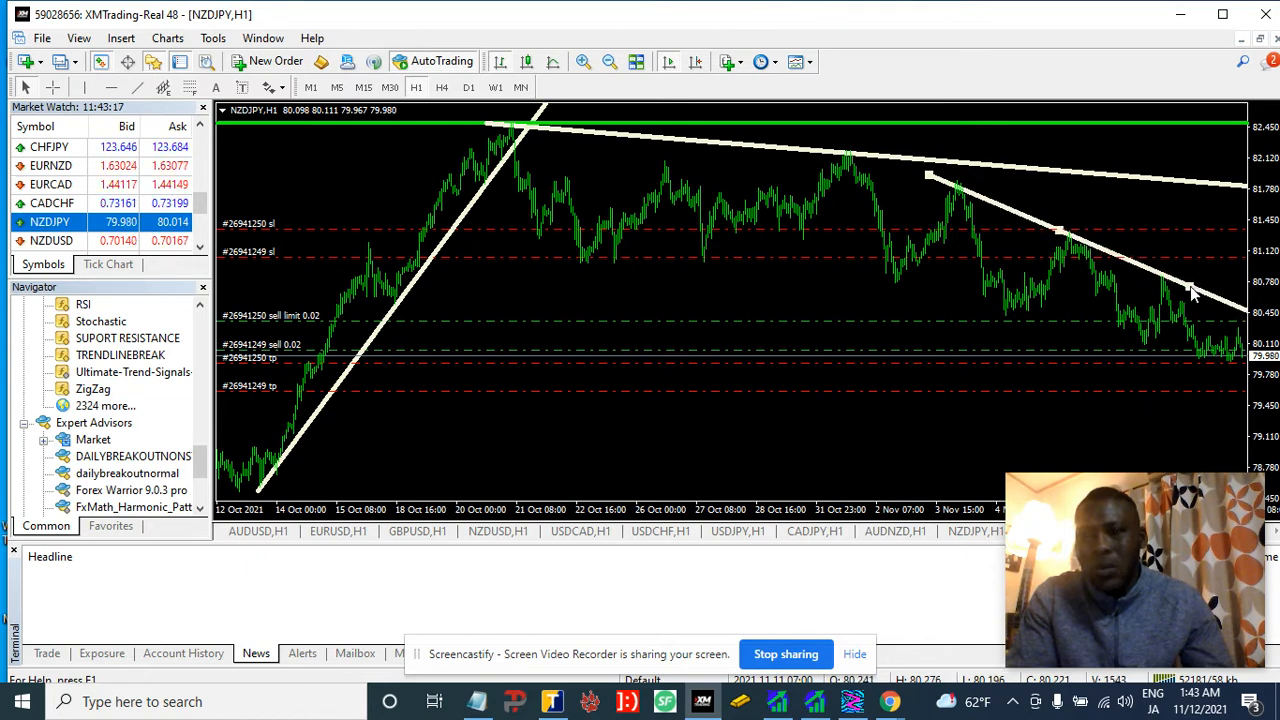
pyautogui.moveTo(1140, 192)
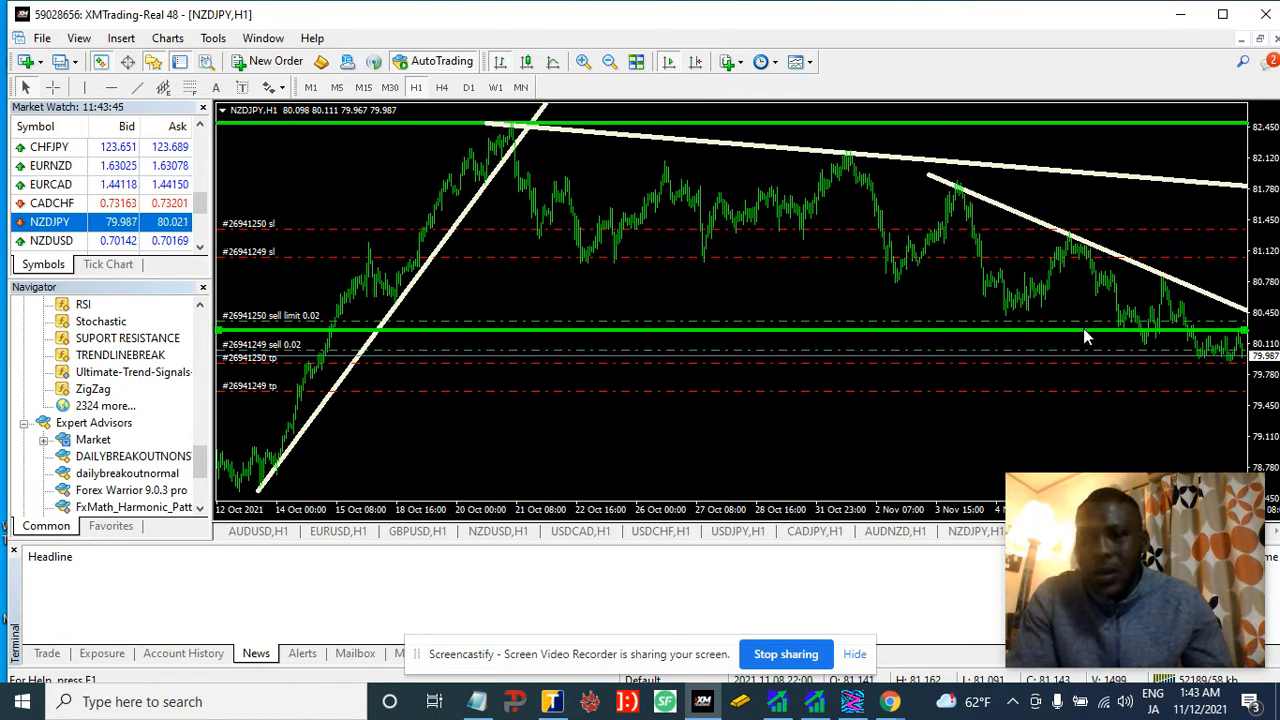
# Recolour the green horizontal exit line to AntiqueWhite via its properties.
pyautogui.rightClick(1084, 336)
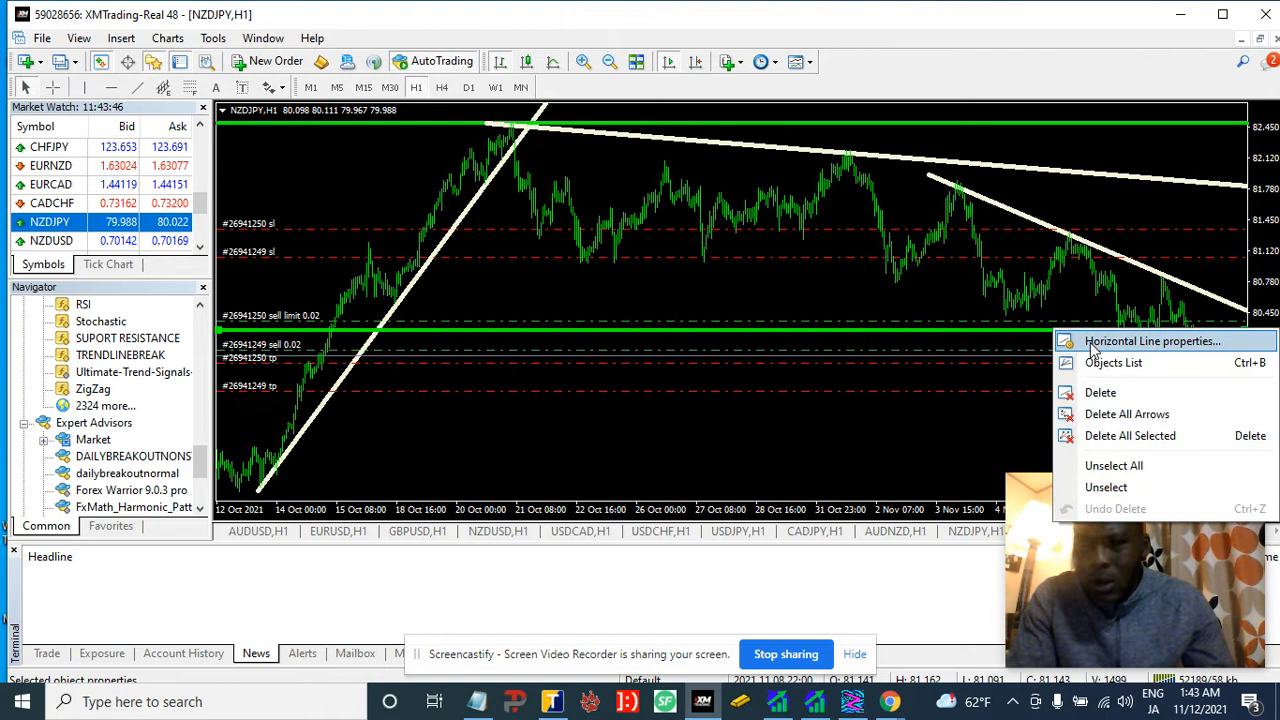
pyautogui.click(1150, 340)
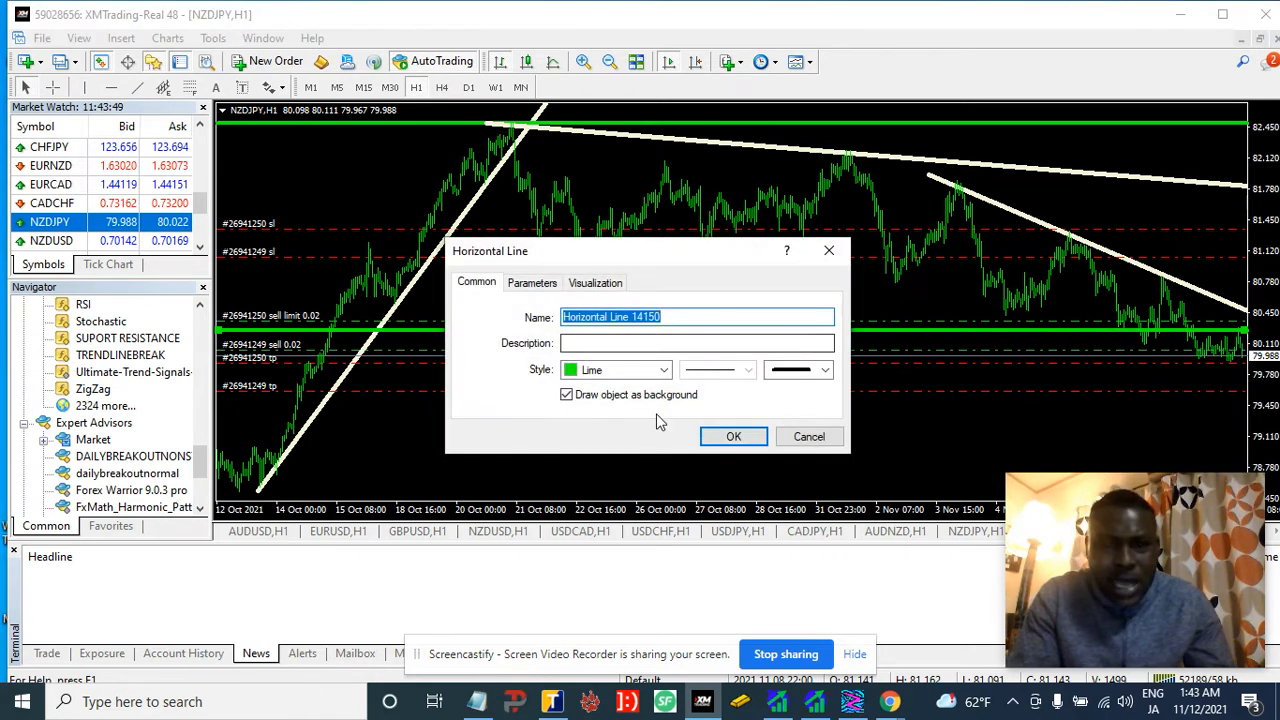
pyautogui.click(664, 370)
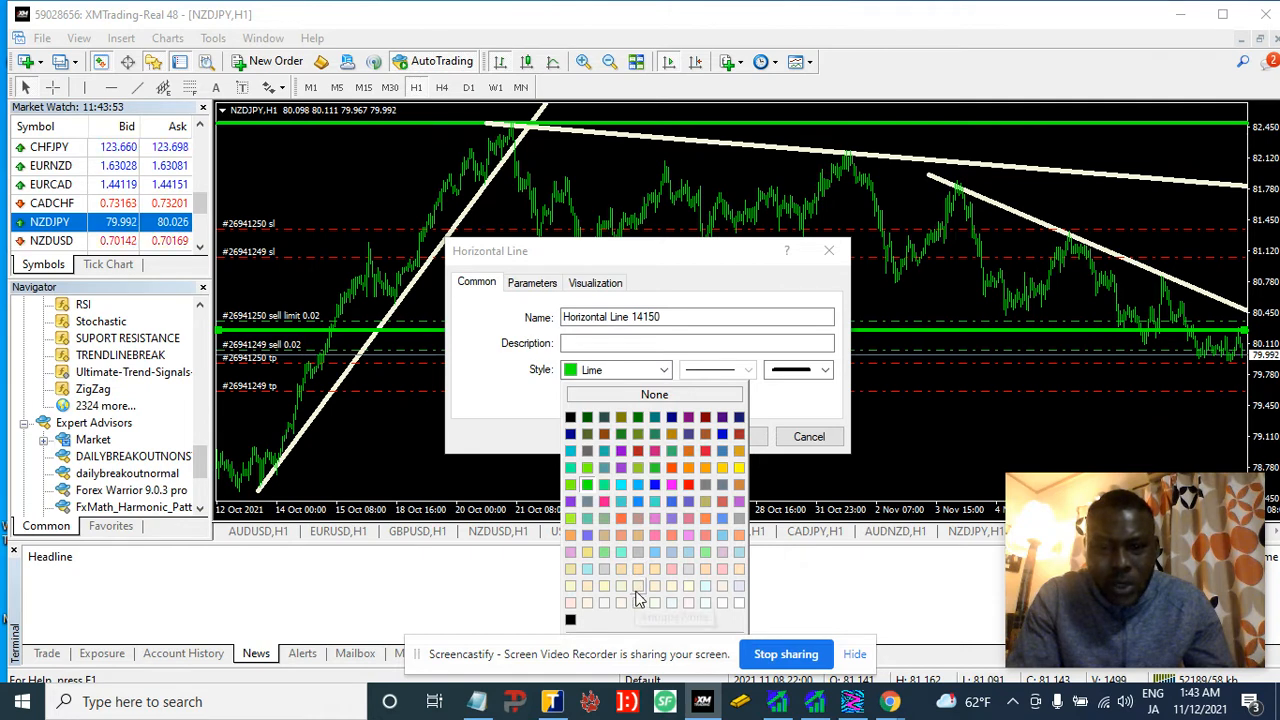
pyautogui.click(740, 432)
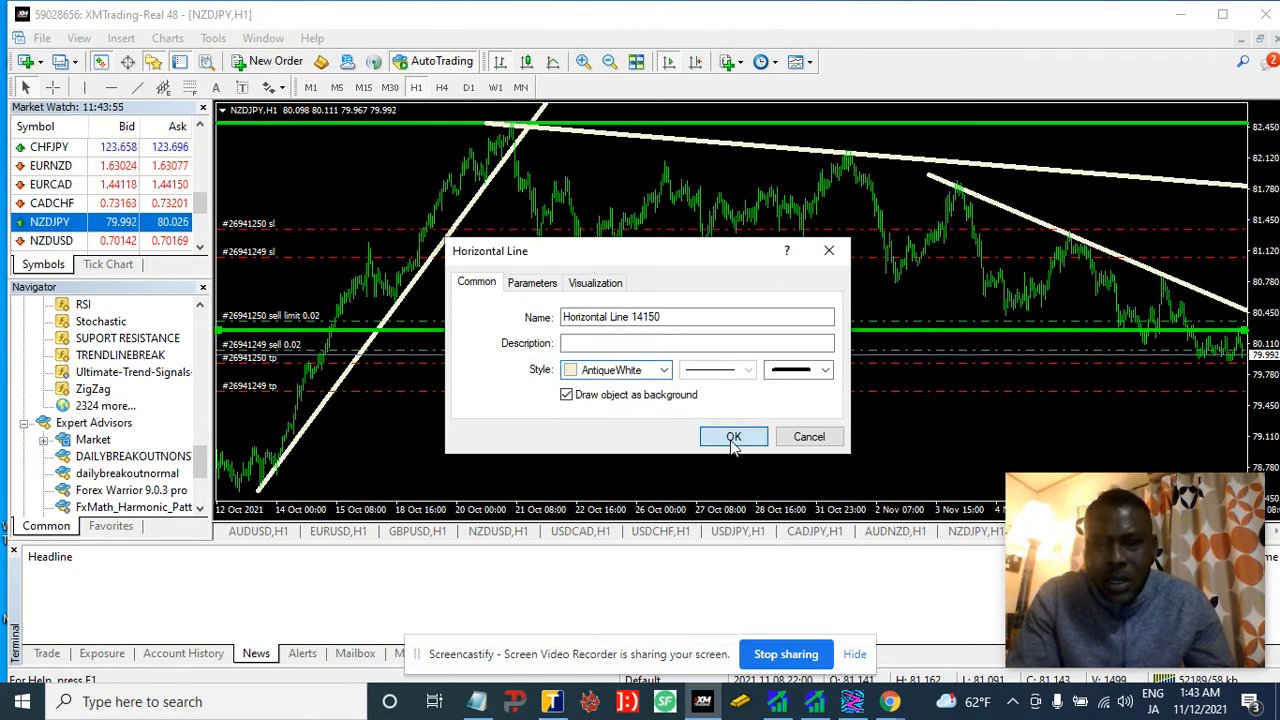
pyautogui.click(732, 436)
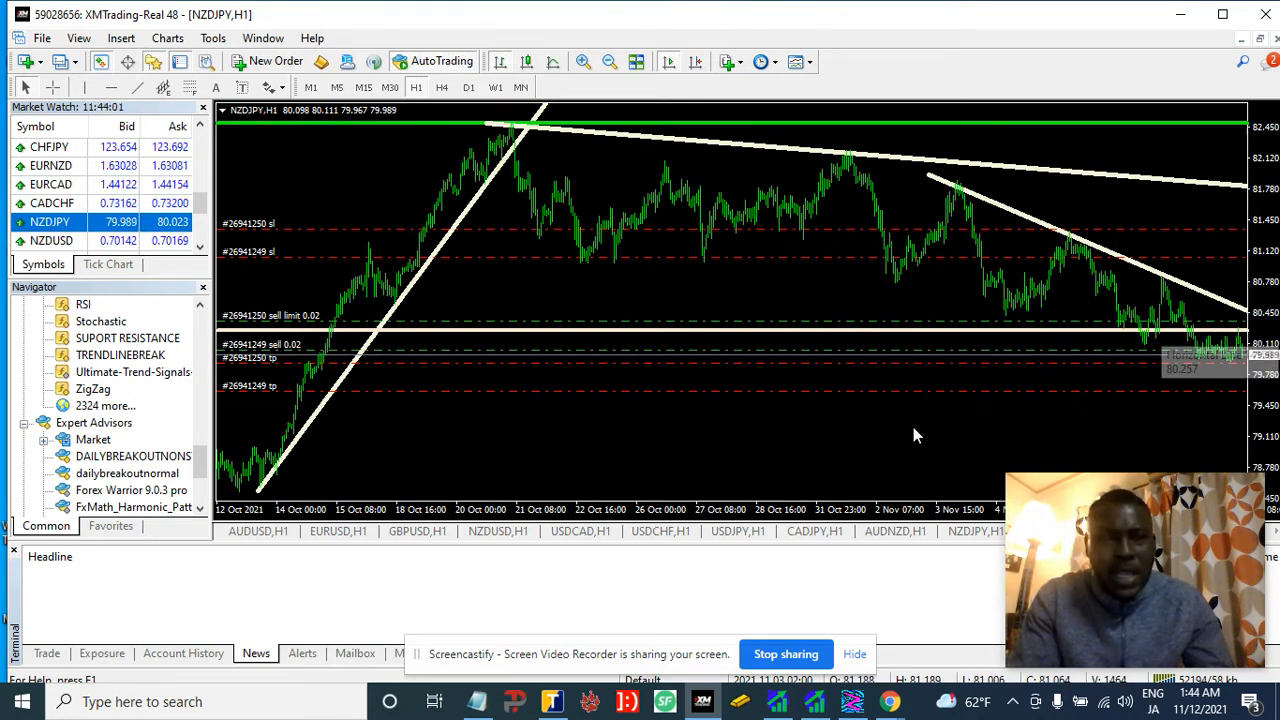
pyautogui.moveTo(848, 198)
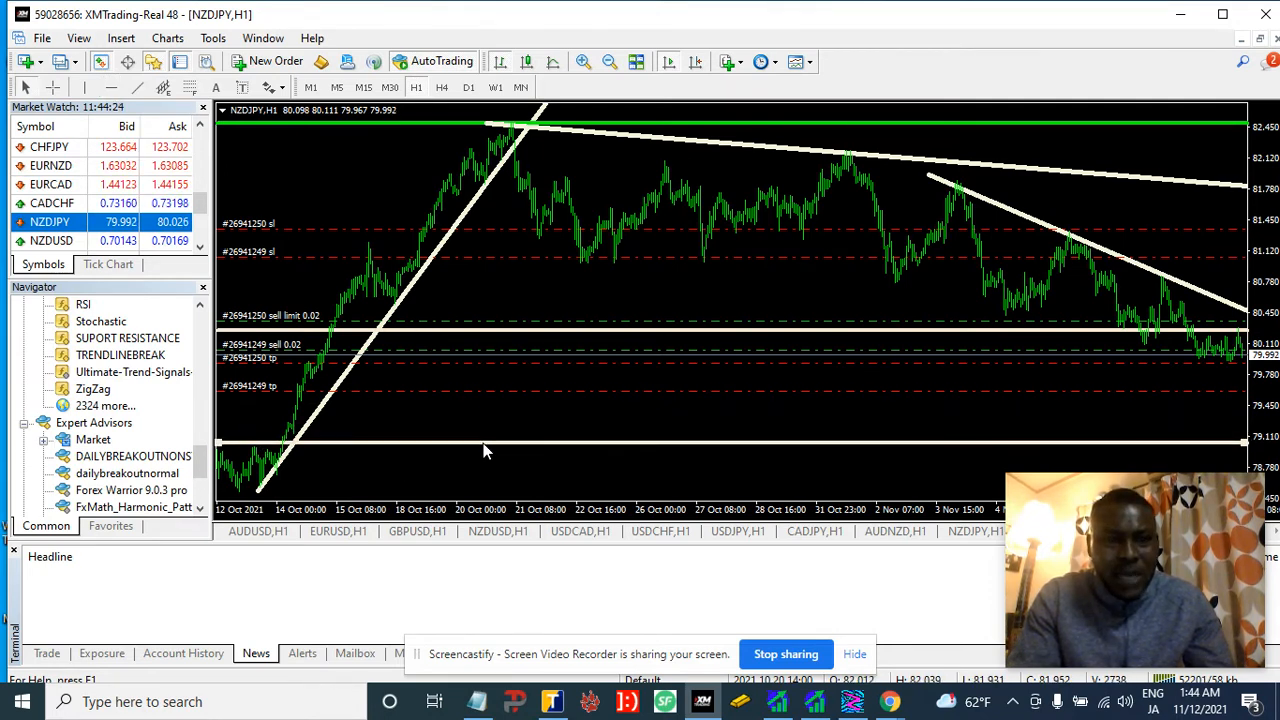
# Recolour the white horizontal line near the bottom to turquoise via its properties.
pyautogui.rightClick(484, 450)
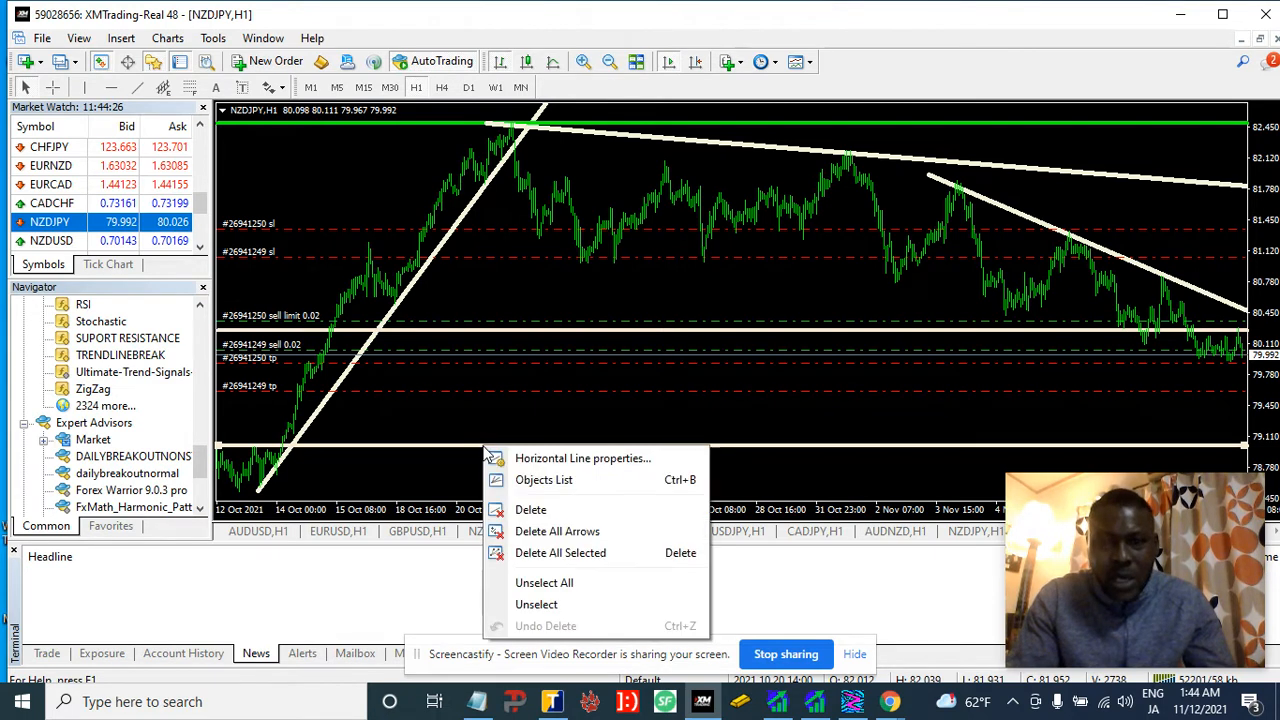
pyautogui.click(584, 458)
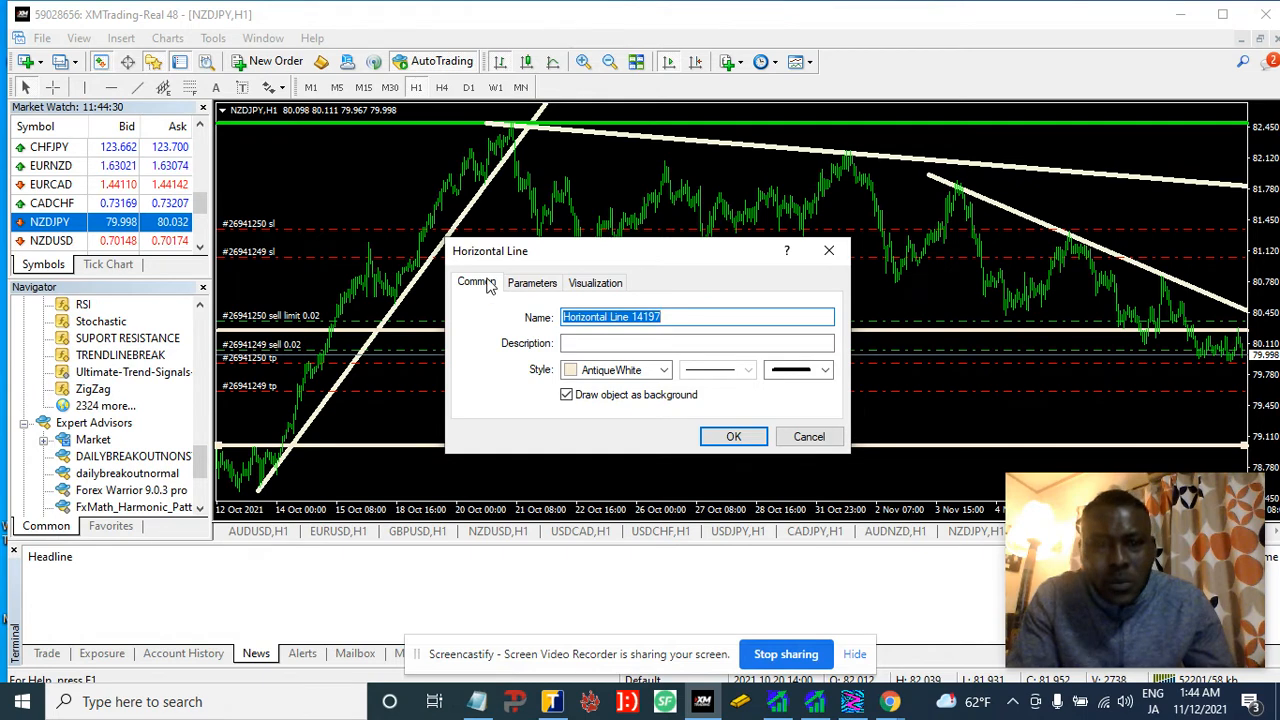
pyautogui.click(532, 282)
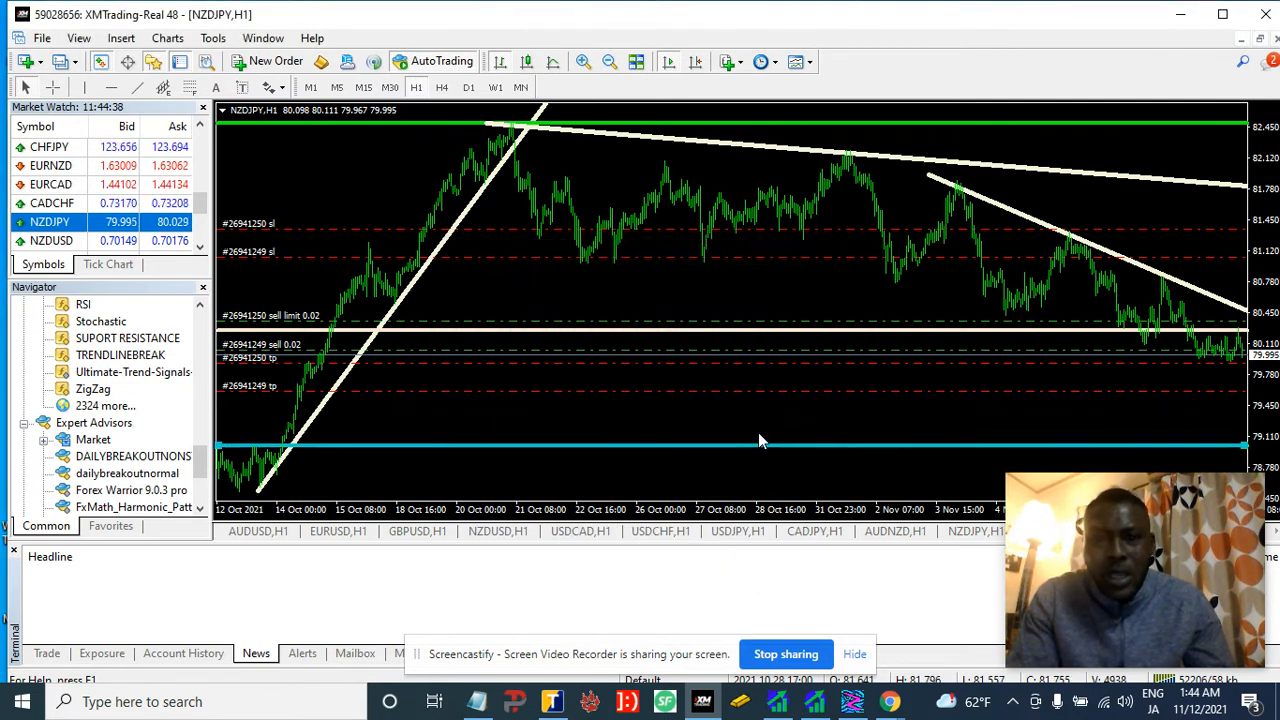
pyautogui.moveTo(728, 452)
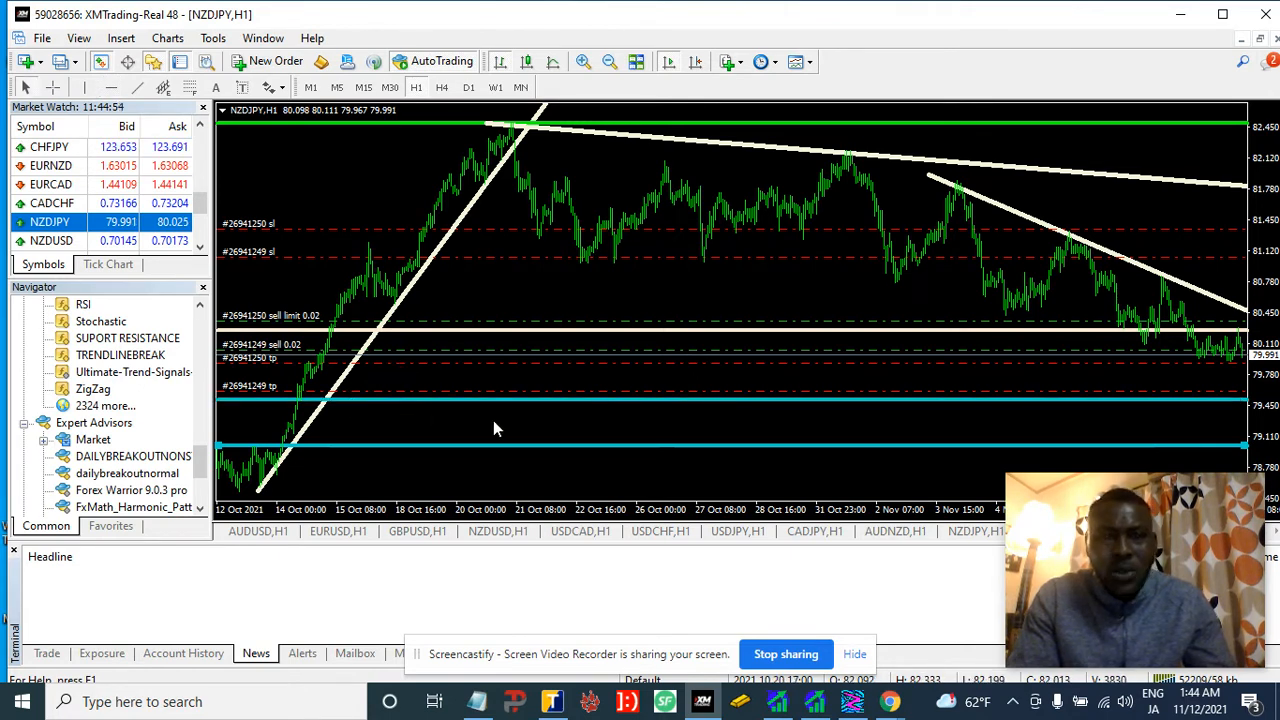
pyautogui.moveTo(558, 456)
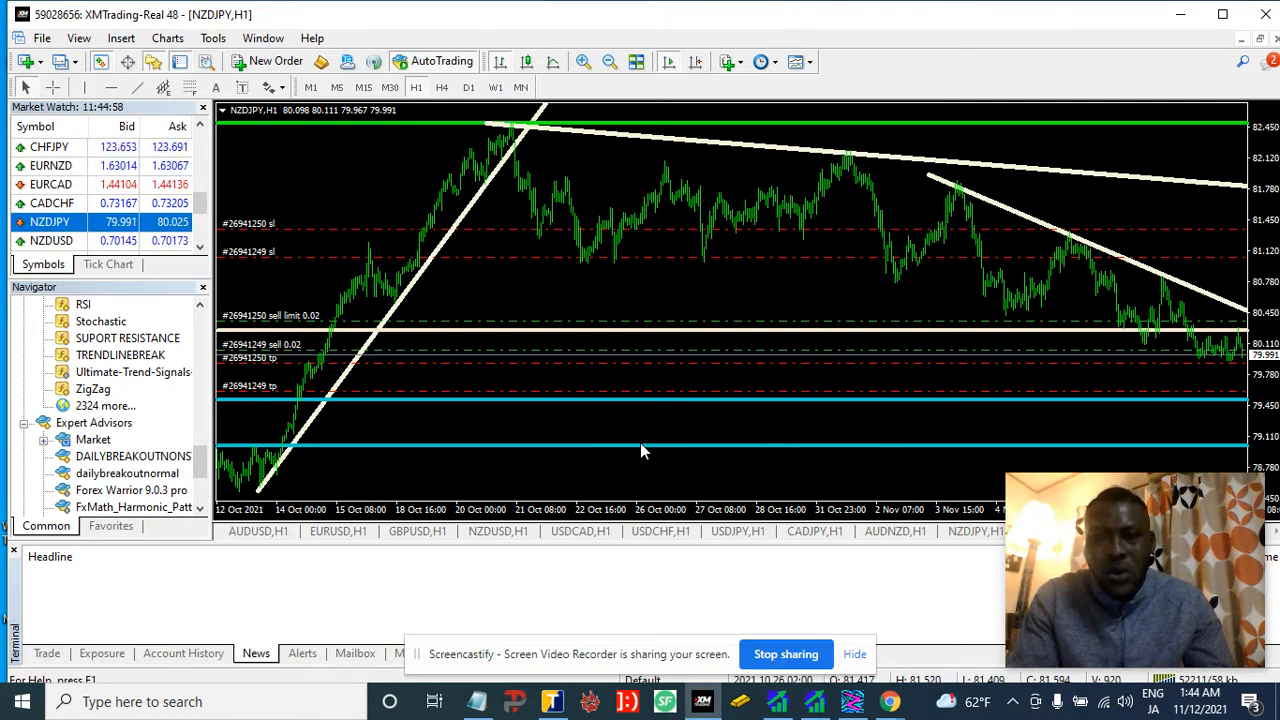
pyautogui.moveTo(250, 450)
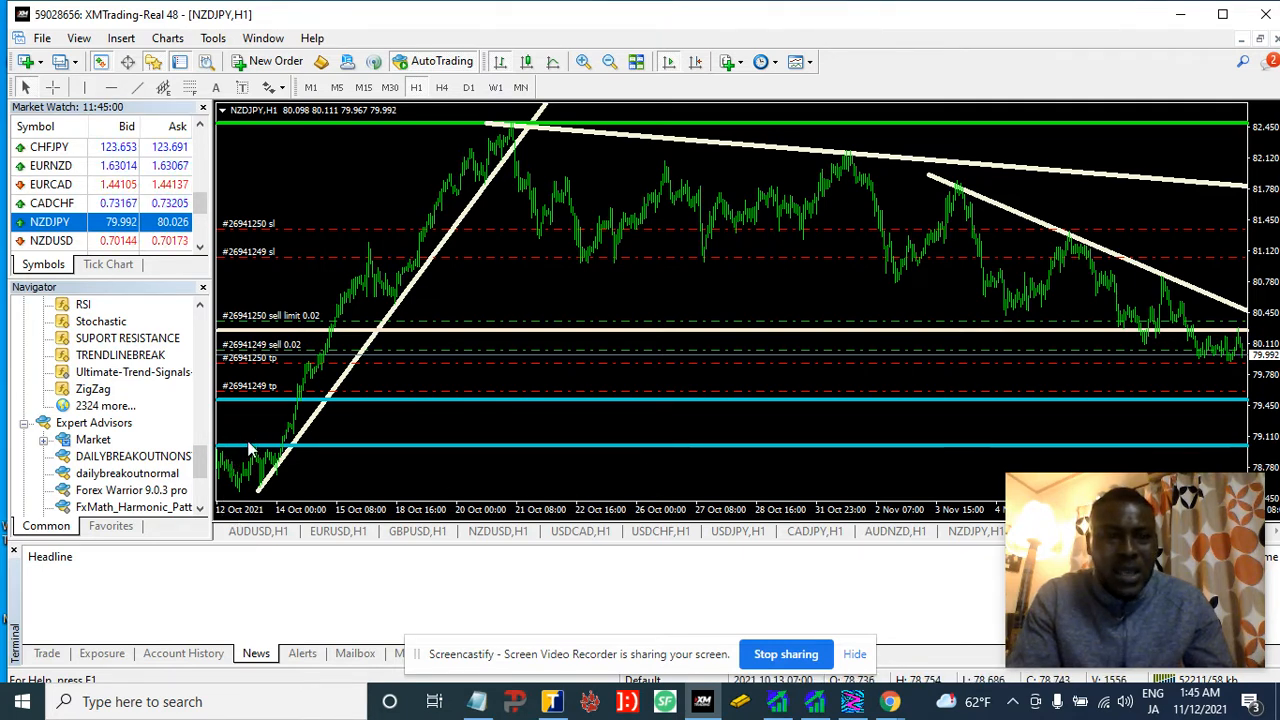
pyautogui.moveTo(444, 256)
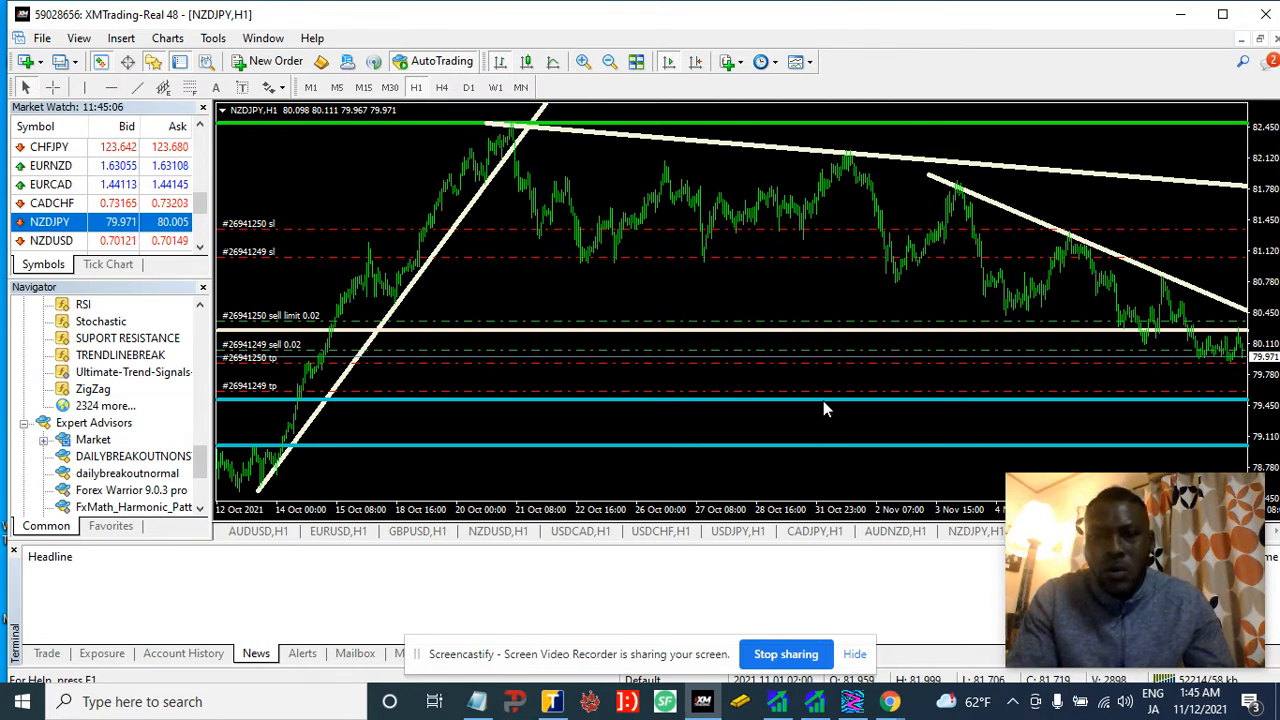
# Recolour the upper turquoise horizontal line to Orange via its properties.
pyautogui.rightClick(828, 410)
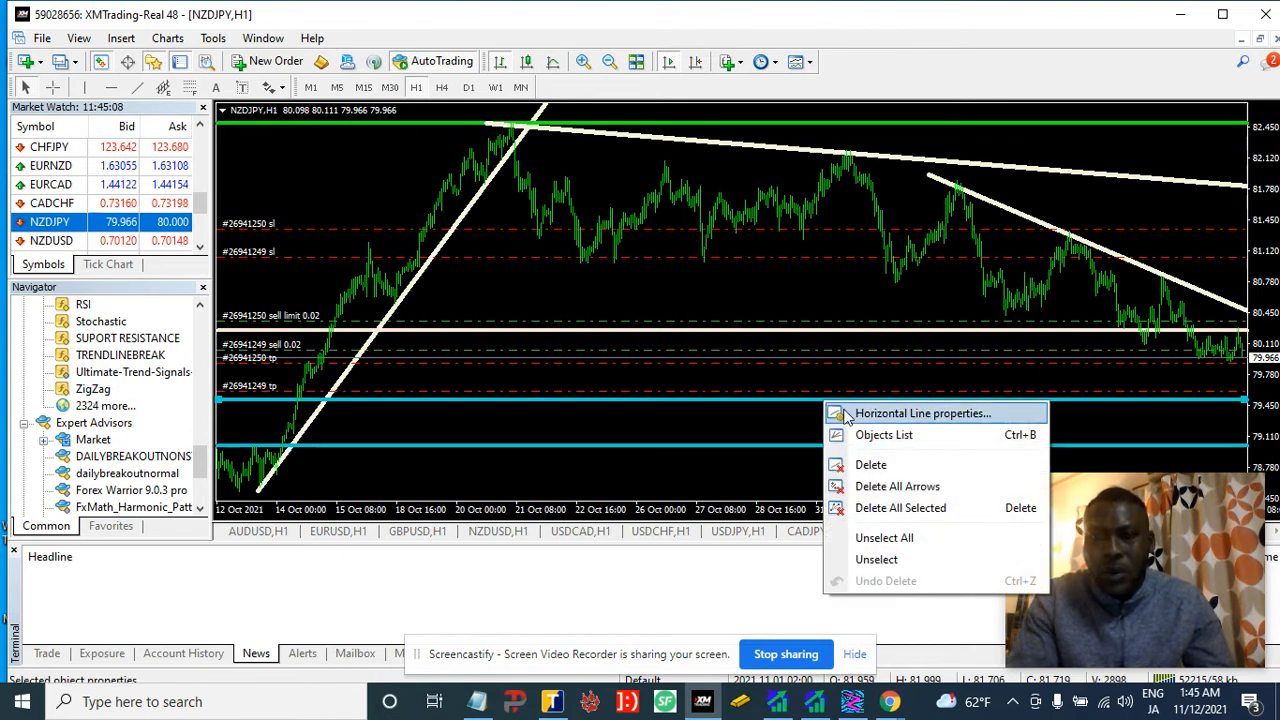
pyautogui.click(920, 412)
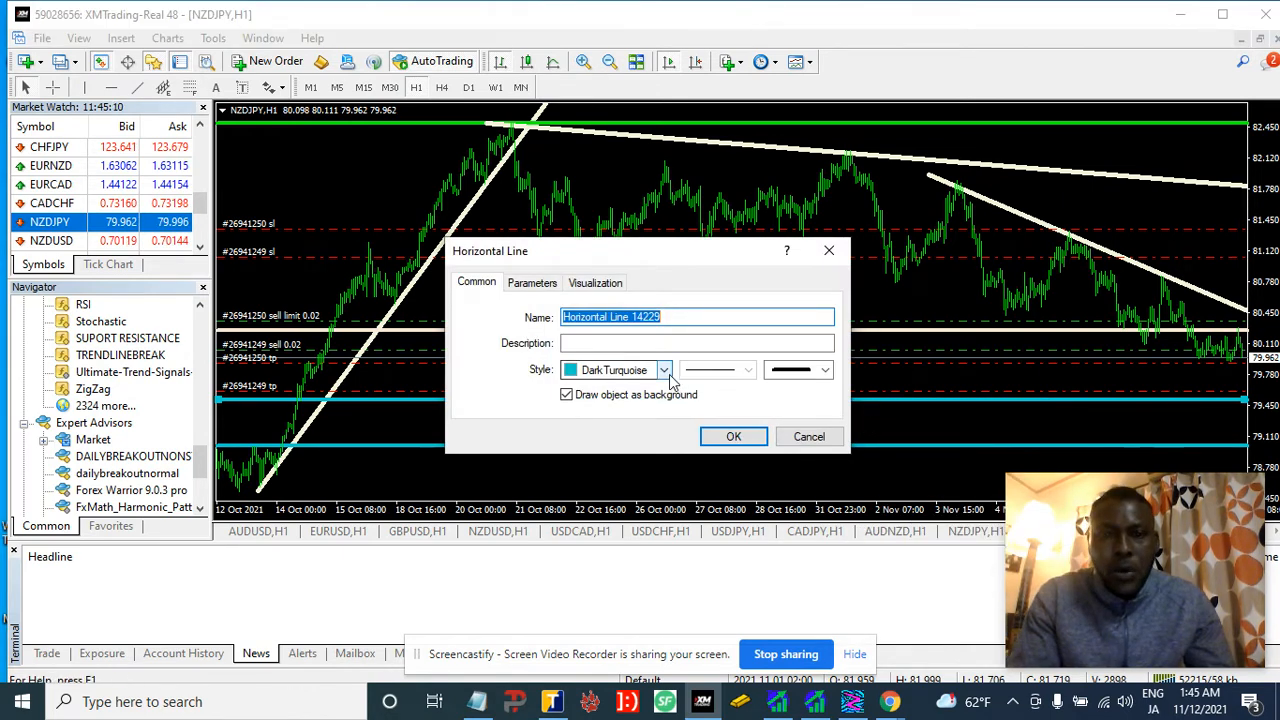
pyautogui.click(664, 370)
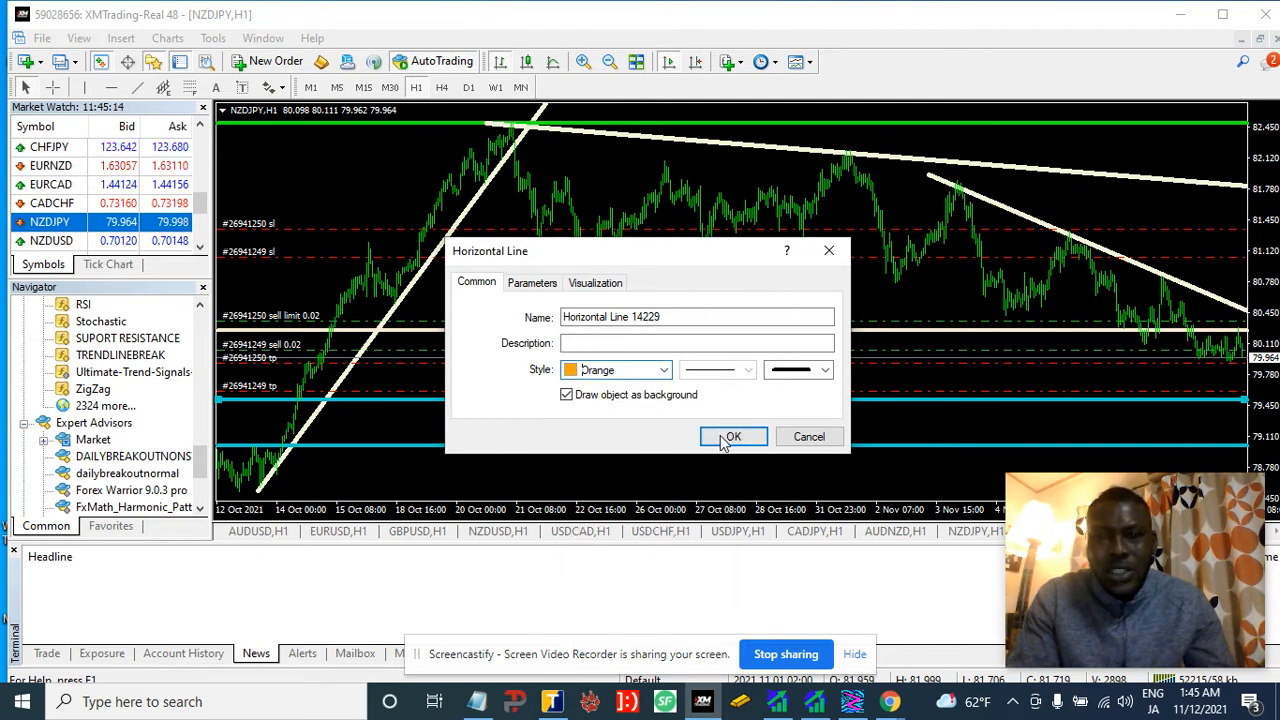
pyautogui.click(732, 436)
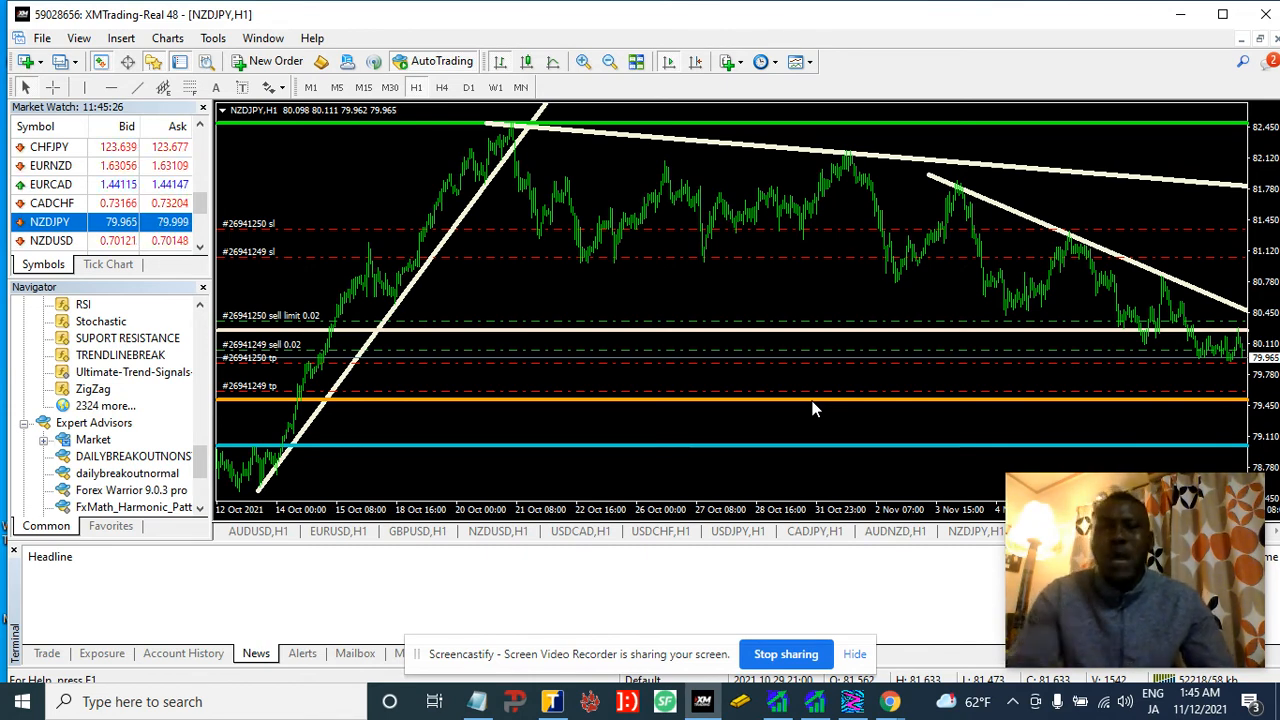
pyautogui.moveTo(636, 236)
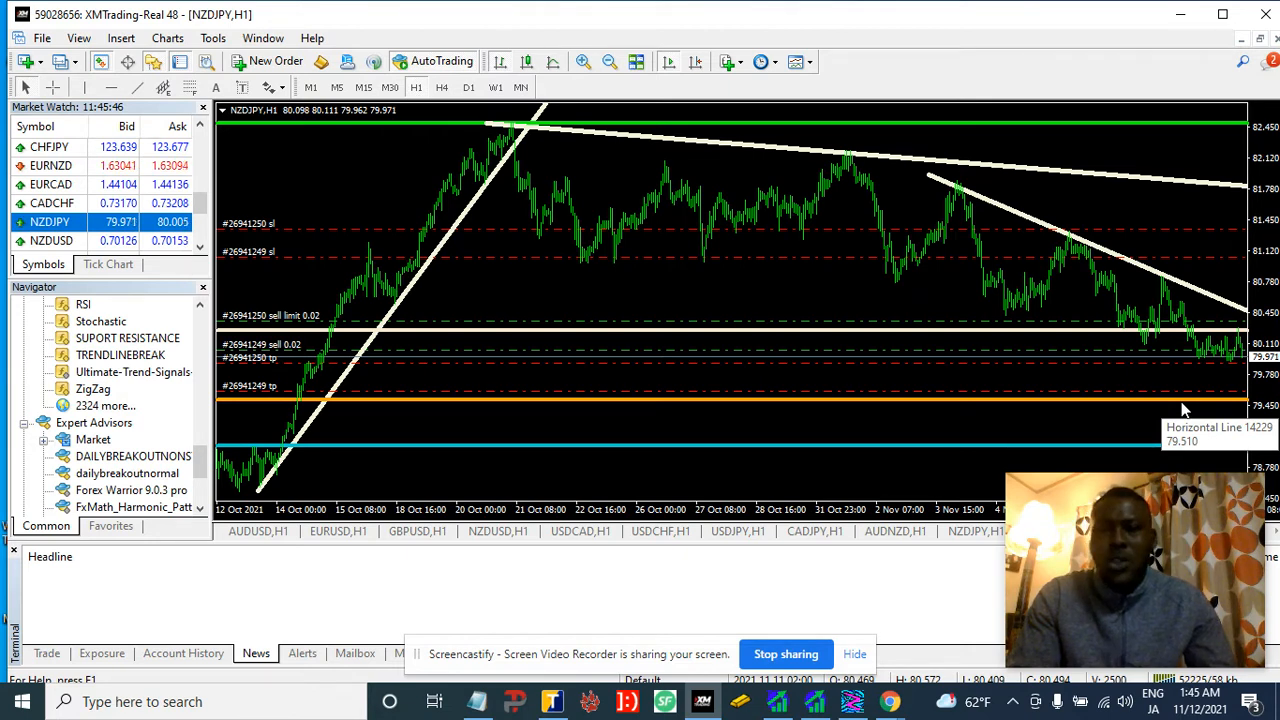
pyautogui.moveTo(970, 450)
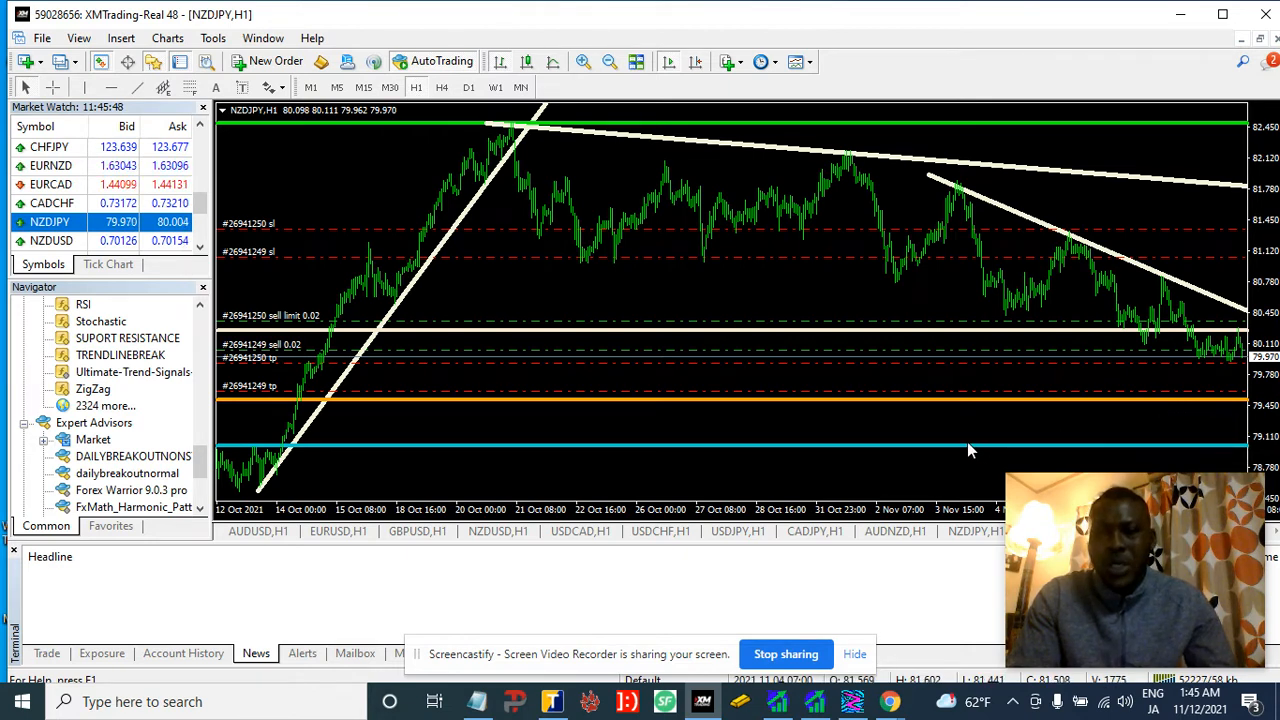